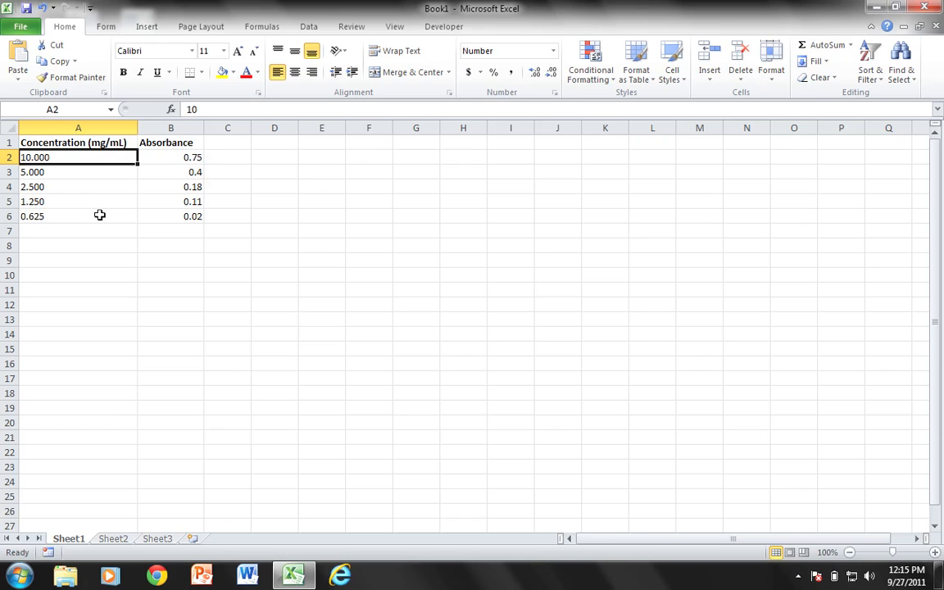
{"action": "mouse_move", "coordinate": [93, 142]}
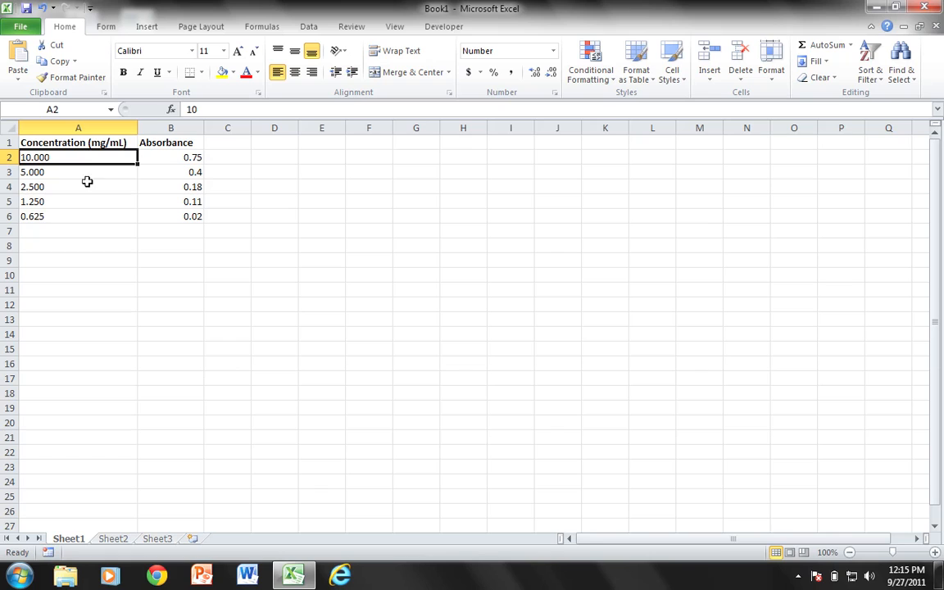
{"action": "mouse_move", "coordinate": [73, 186]}
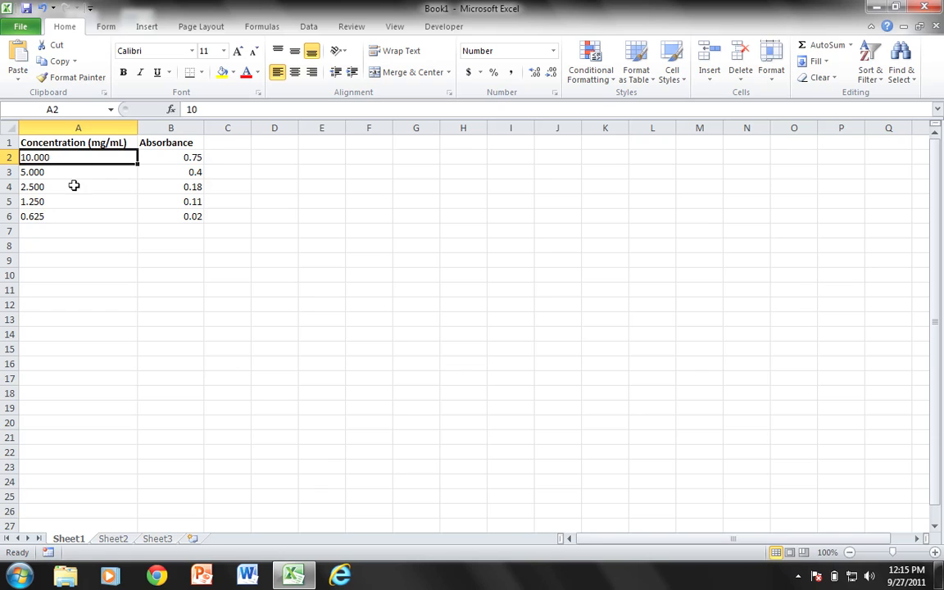
{"action": "mouse_move", "coordinate": [179, 209]}
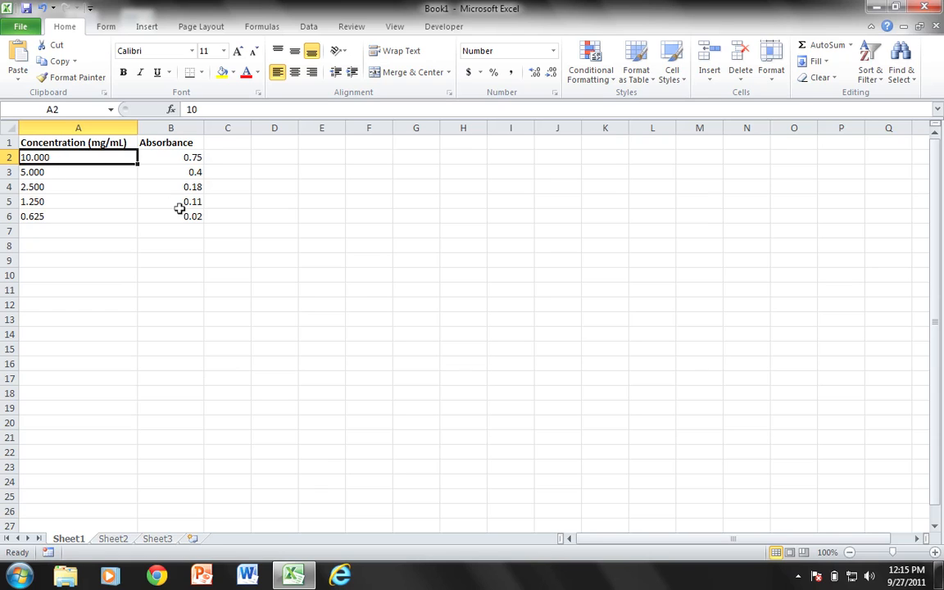
{"action": "mouse_move", "coordinate": [176, 213]}
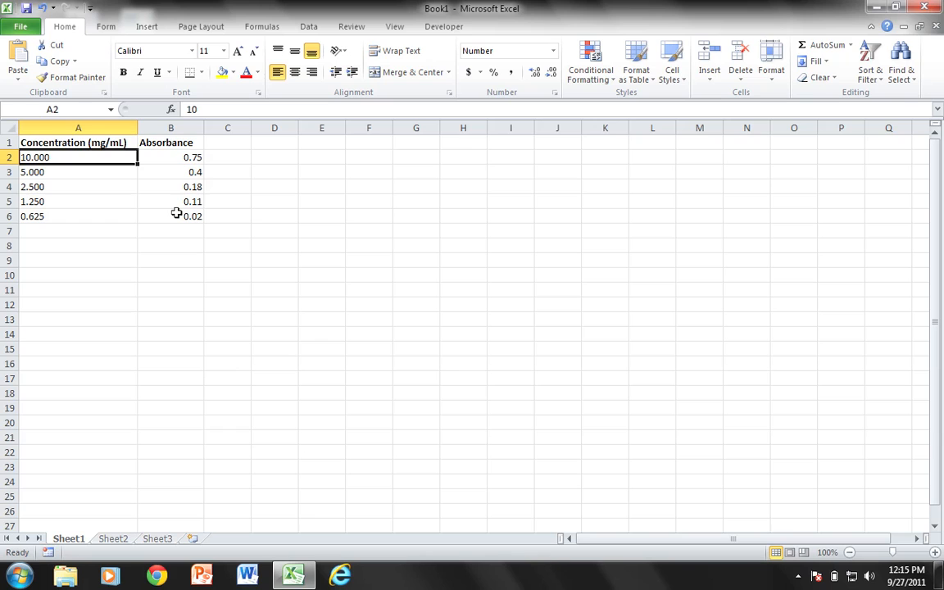
Select the concentration and absorbance values in A2:B6 and bring up the Scatter chart types
{"action": "left_click", "coordinate": [170, 216]}
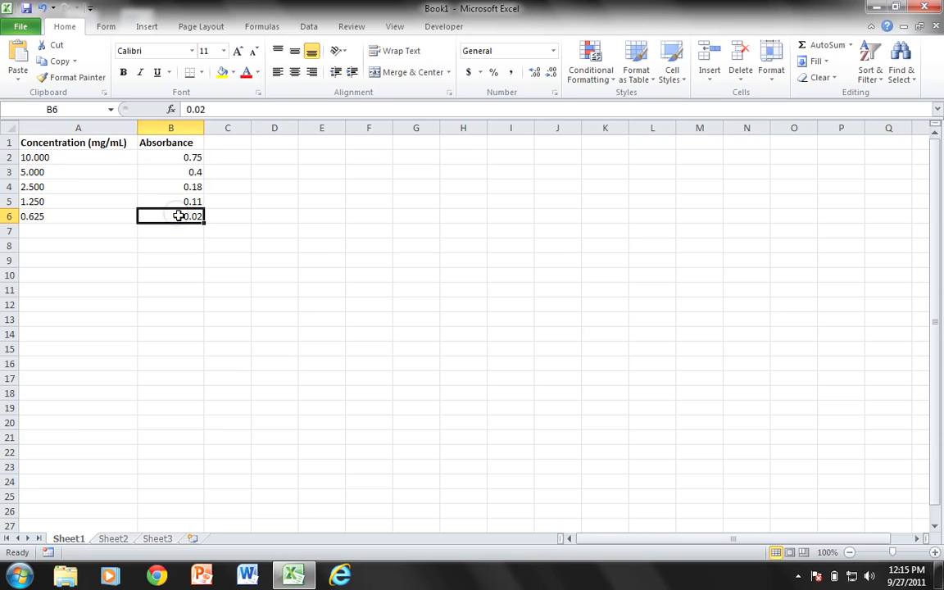
{"action": "left_click", "coordinate": [77, 156]}
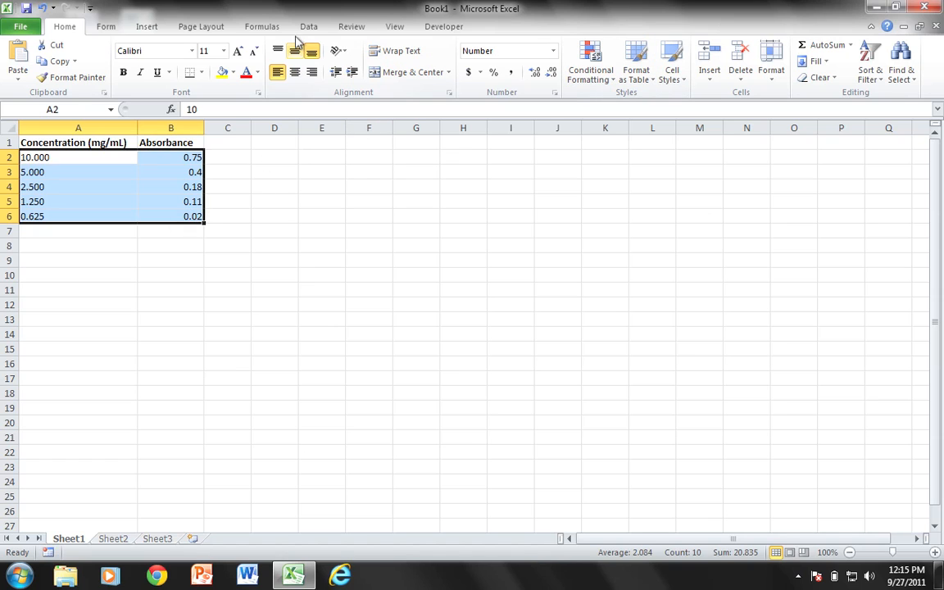
{"action": "left_click", "coordinate": [145, 26]}
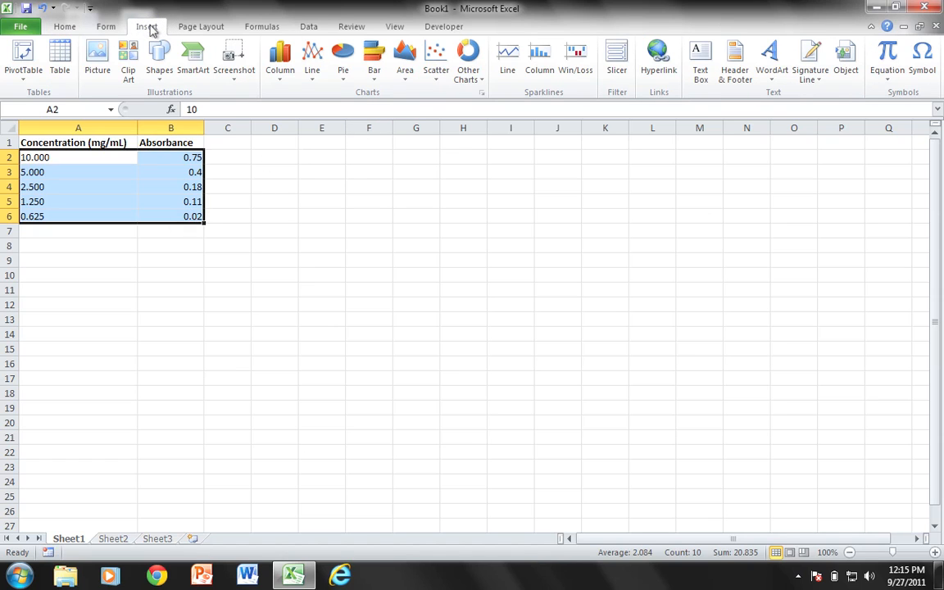
{"action": "left_click", "coordinate": [435, 57]}
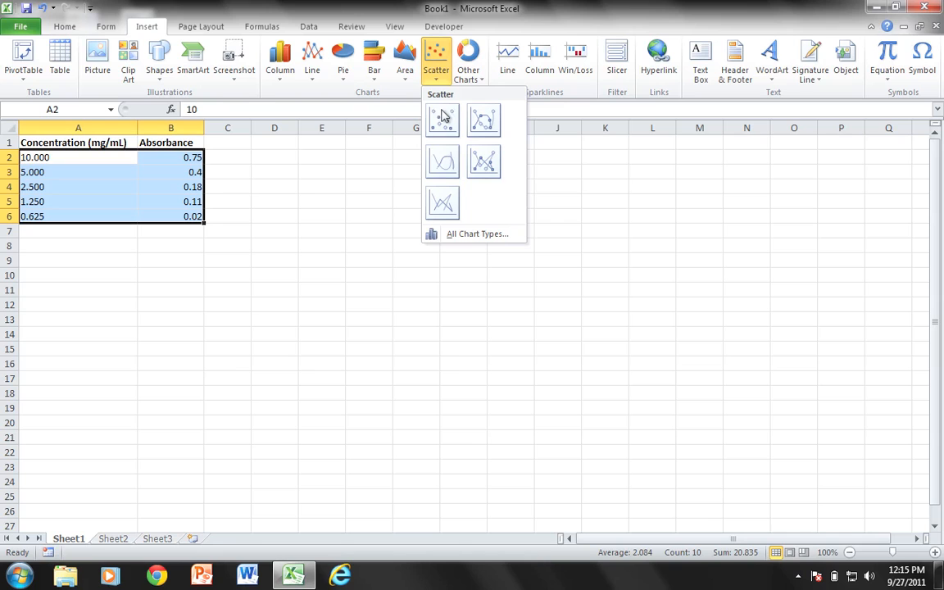
{"action": "mouse_move", "coordinate": [442, 119]}
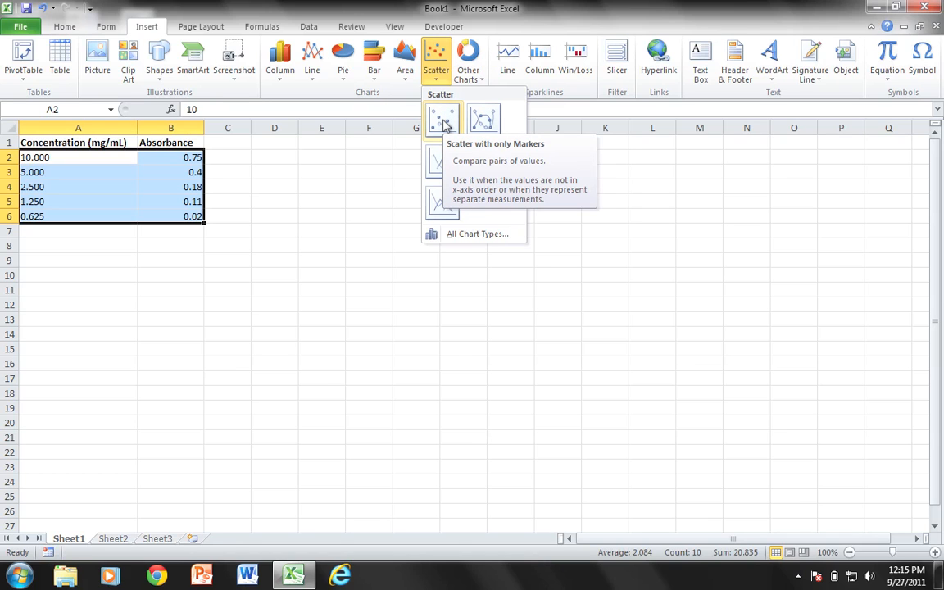
Insert a Scatter with only Markers chart and remove its legend and horizontal gridlines
{"action": "left_click", "coordinate": [443, 119]}
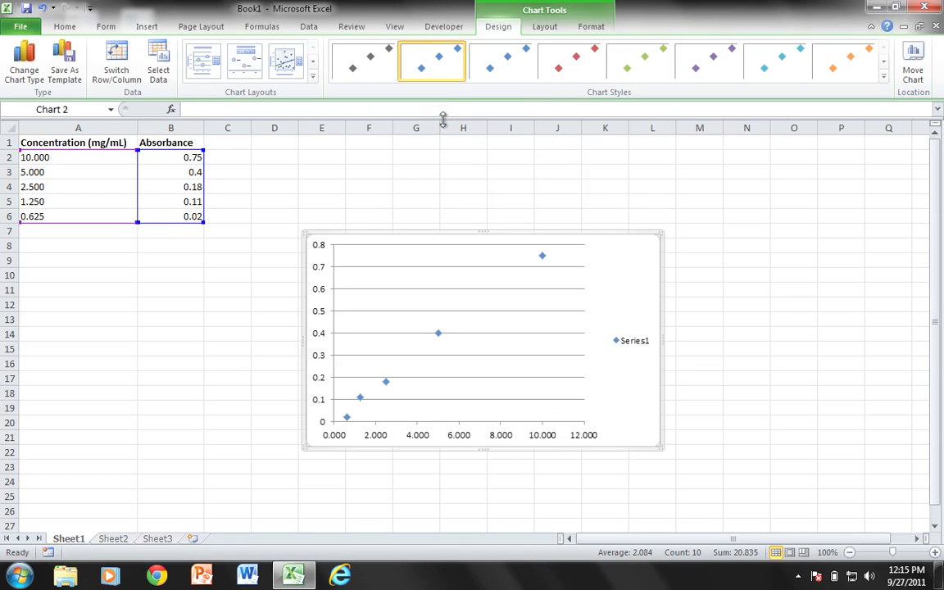
{"action": "mouse_move", "coordinate": [635, 340]}
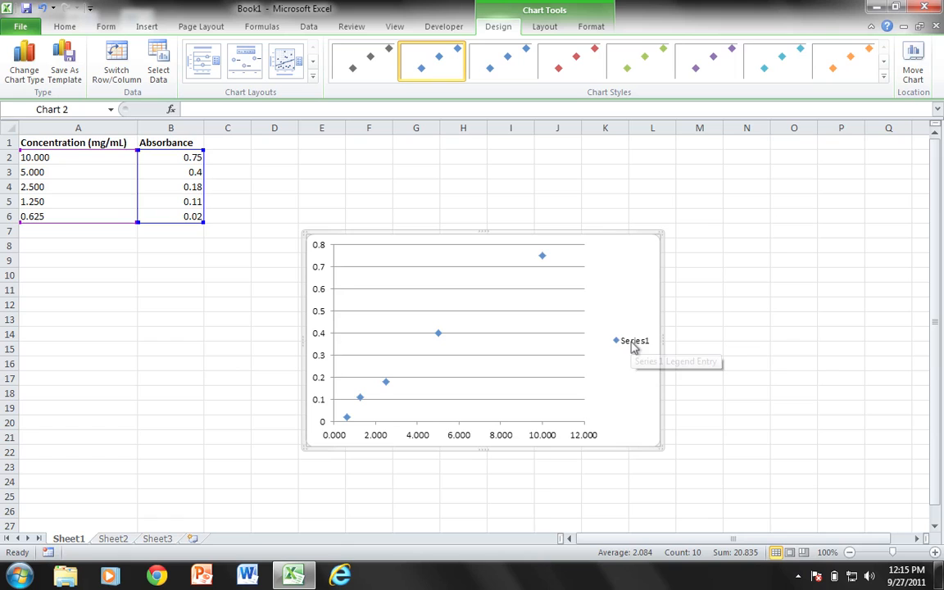
{"action": "mouse_move", "coordinate": [633, 348]}
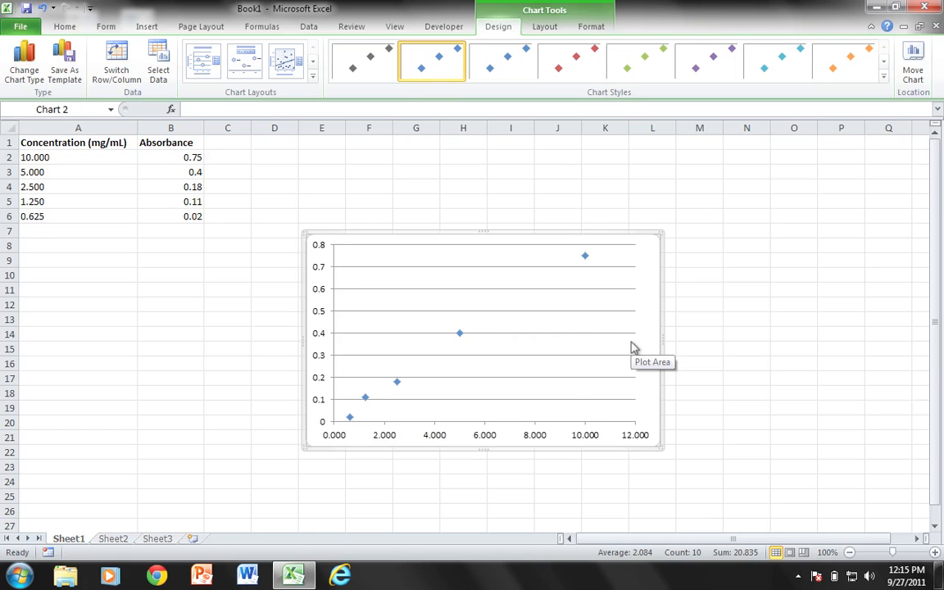
{"action": "left_click", "coordinate": [631, 333]}
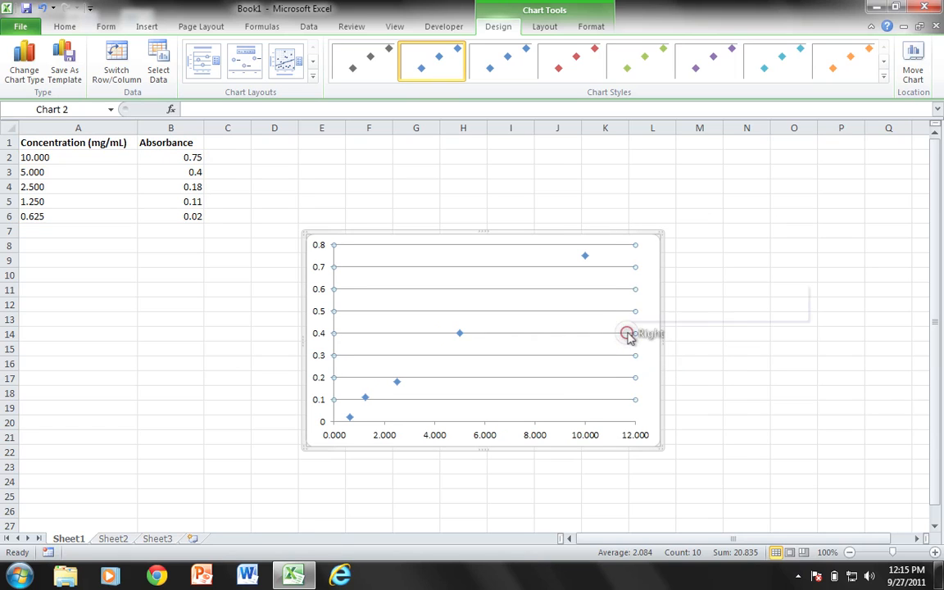
{"action": "right_click", "coordinate": [628, 333]}
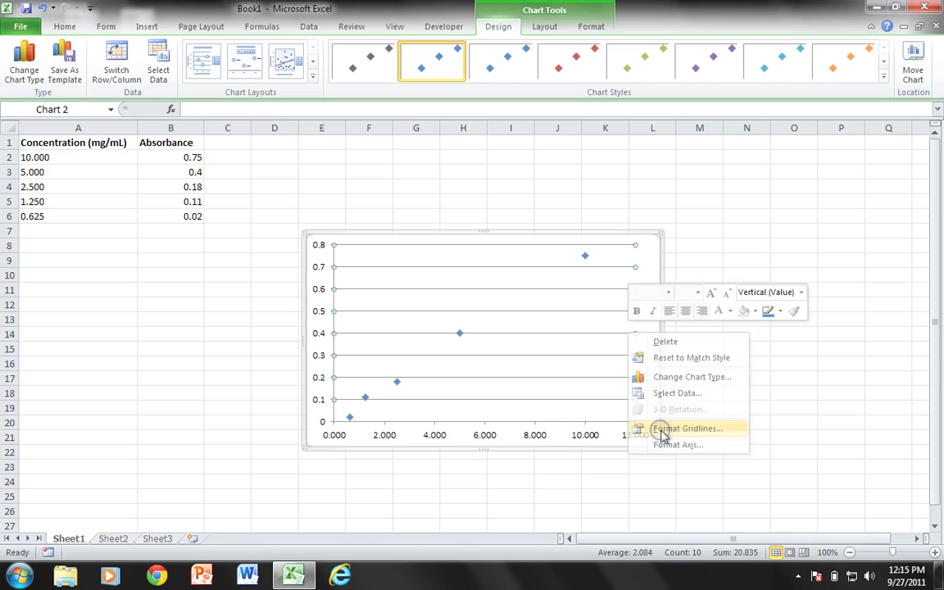
{"action": "left_click", "coordinate": [687, 428]}
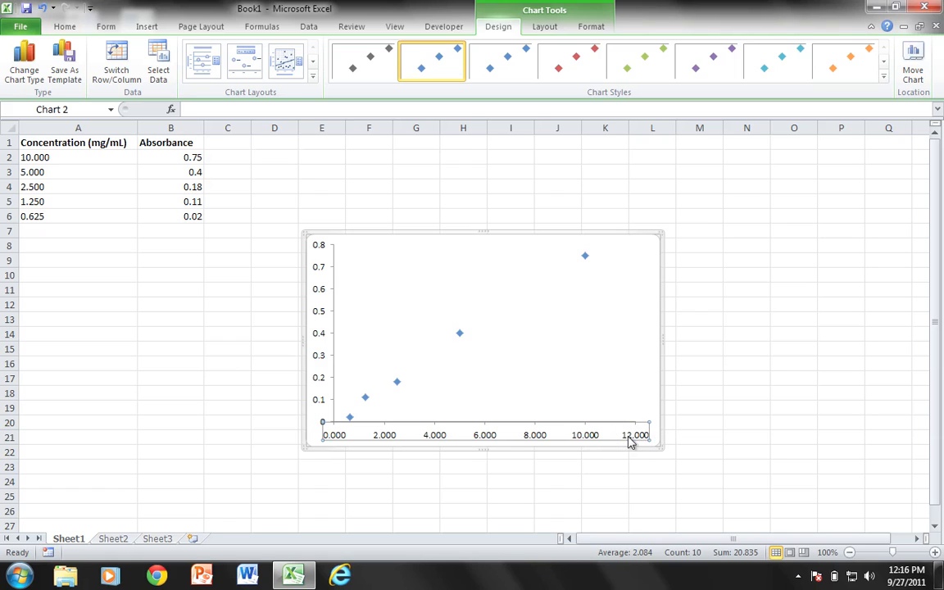
{"action": "mouse_move", "coordinate": [582, 438]}
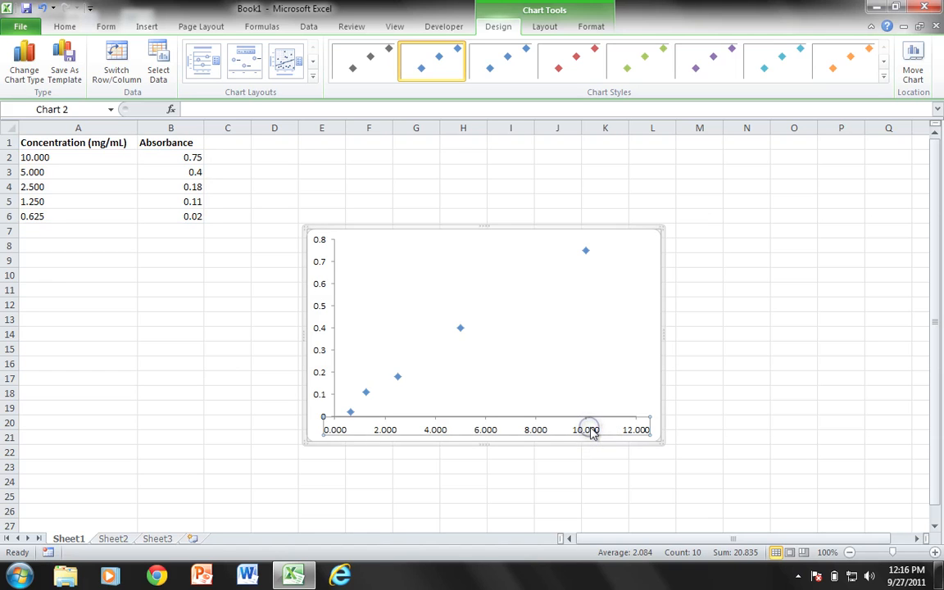
Fix the concentration axis maximum at 10.0 with 0 decimal places on its labels
{"action": "double_click", "coordinate": [588, 428]}
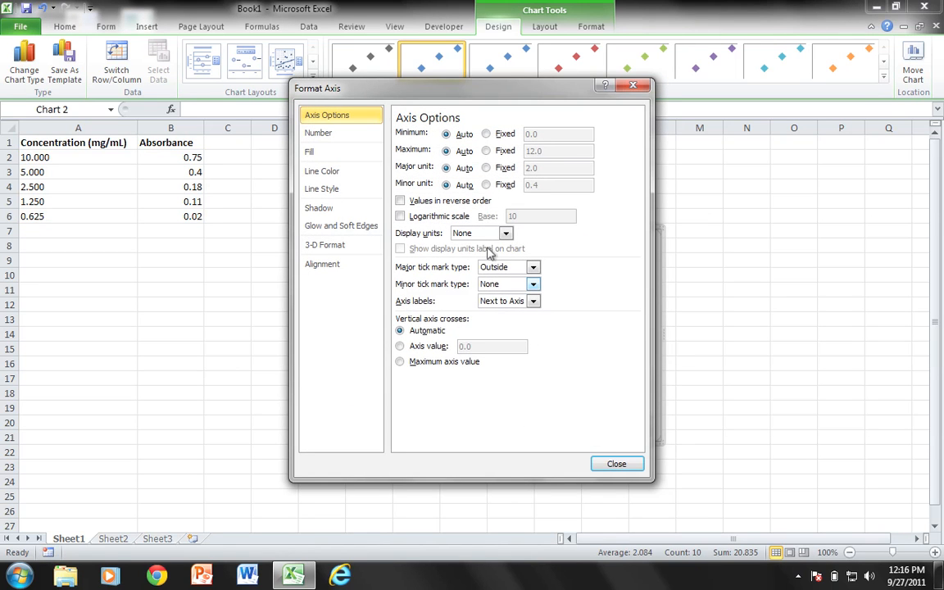
{"action": "left_click", "coordinate": [486, 151]}
{"action": "type", "text": "10"}
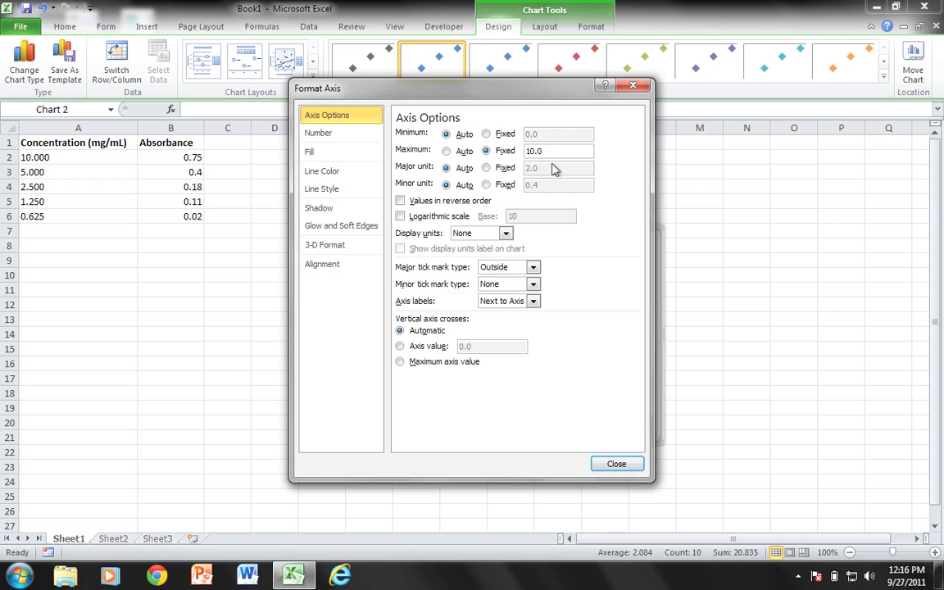
{"action": "left_click", "coordinate": [318, 133]}
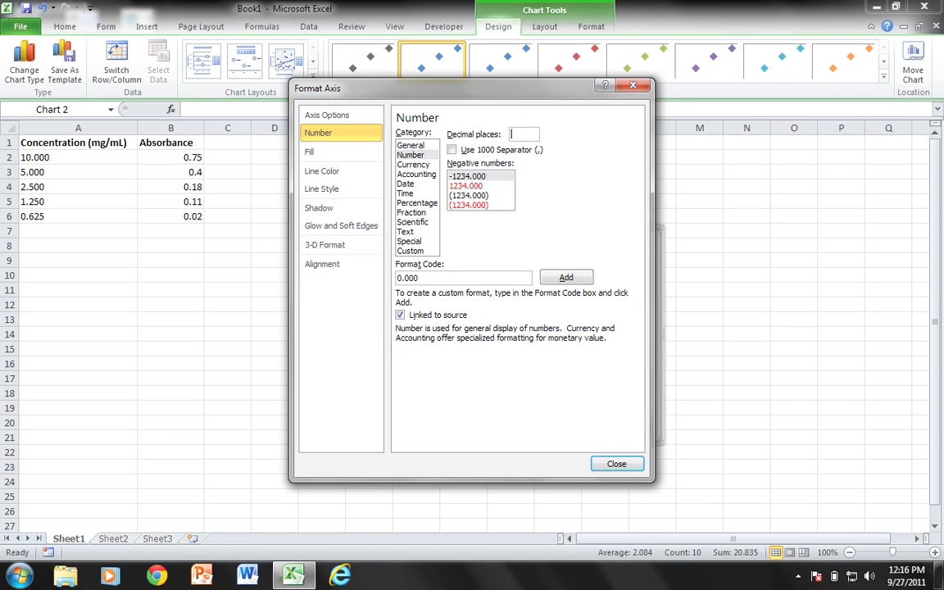
{"action": "left_click", "coordinate": [327, 115]}
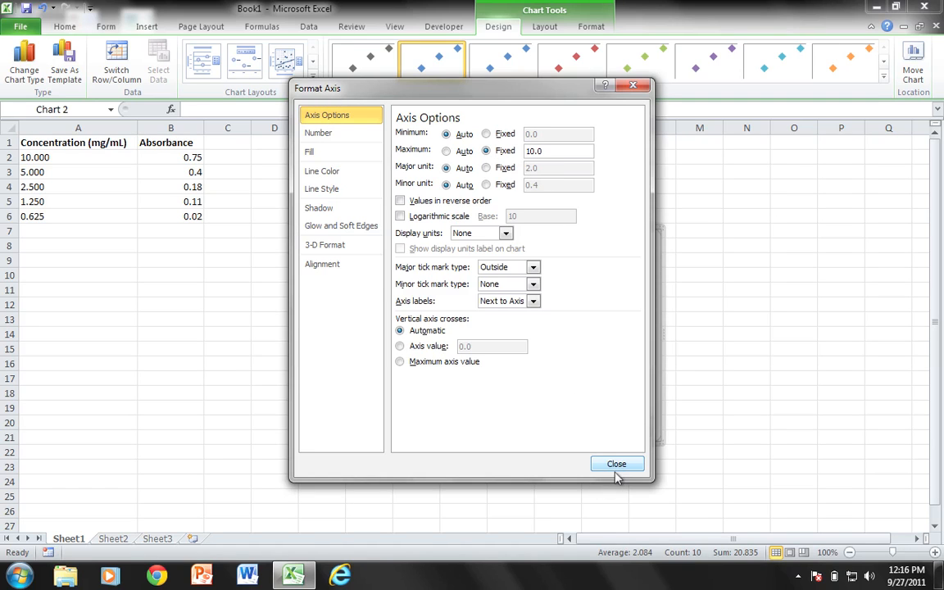
{"action": "left_click", "coordinate": [616, 464]}
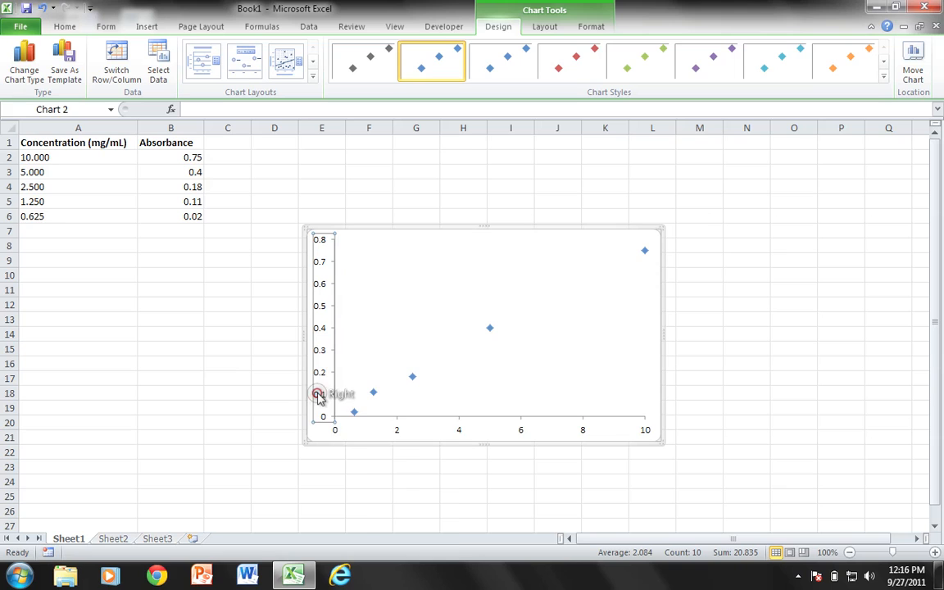
Fix the absorbance axis maximum at 1.0, giving labels from 0 to 0.9
{"action": "right_click", "coordinate": [318, 394]}
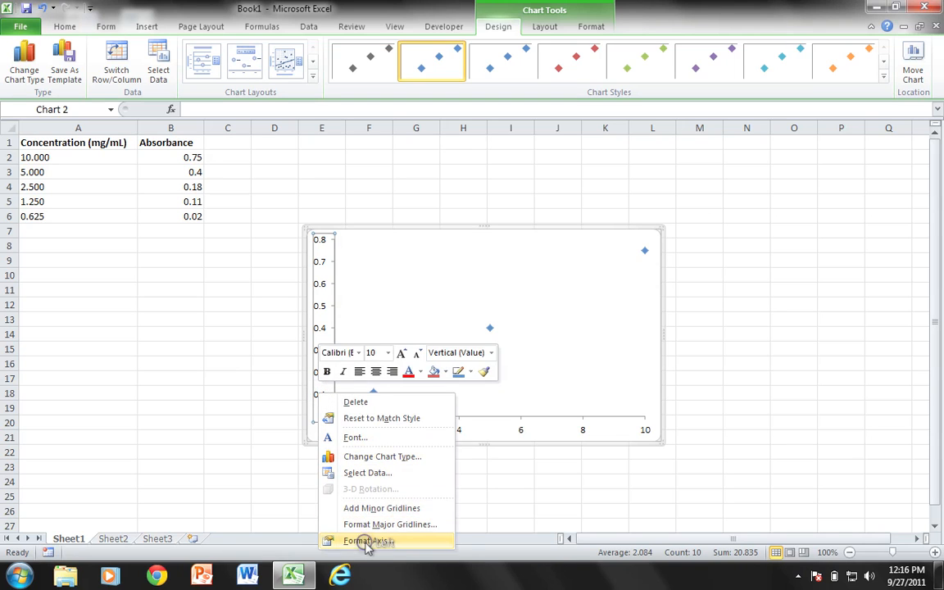
{"action": "left_click", "coordinate": [368, 541]}
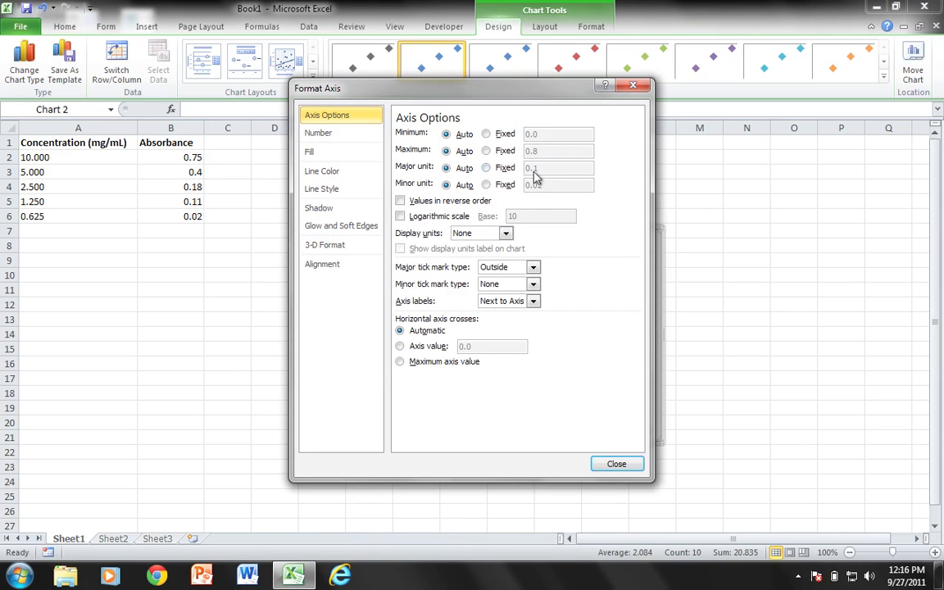
{"action": "left_click", "coordinate": [486, 150]}
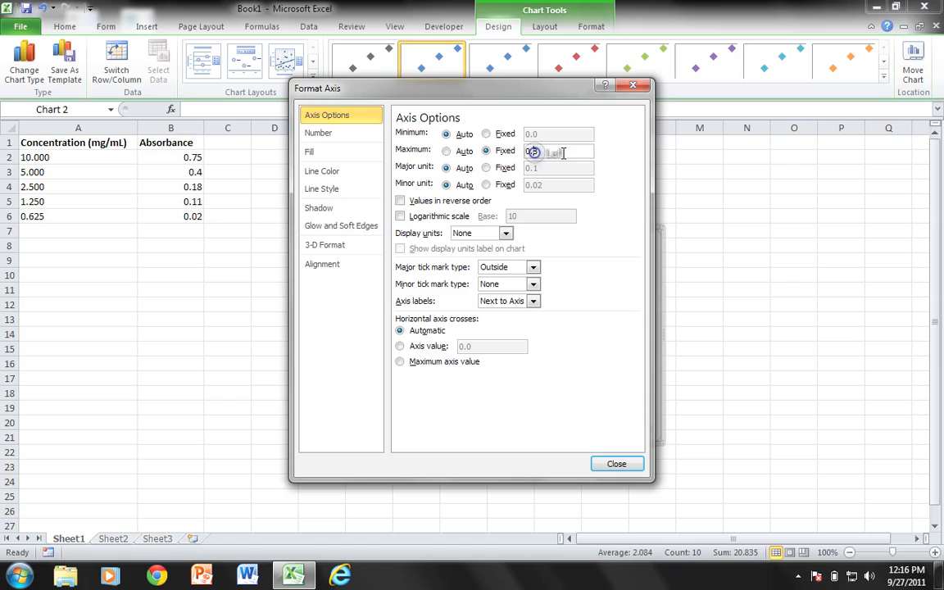
{"action": "type", "text": "1"}
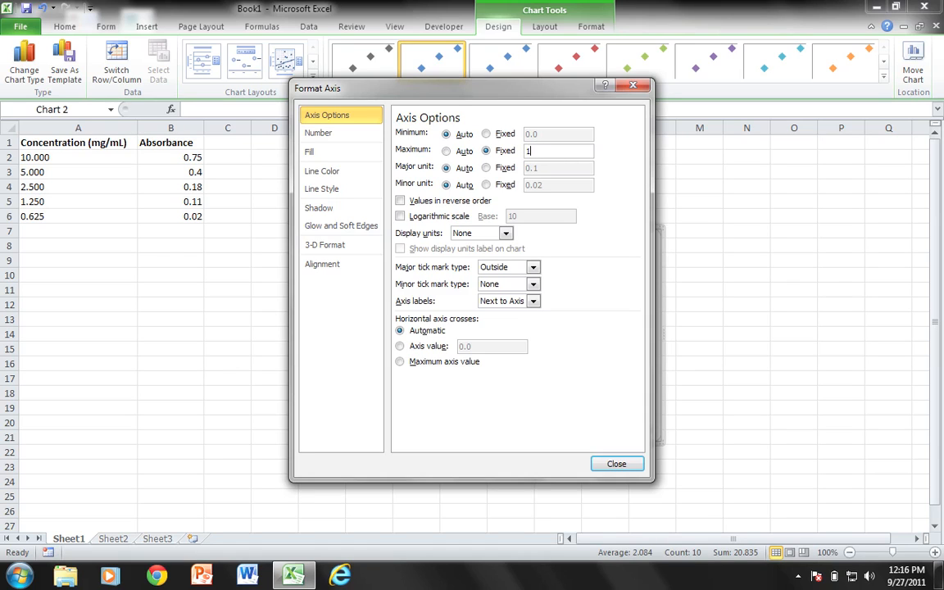
{"action": "type", "text": ".0"}
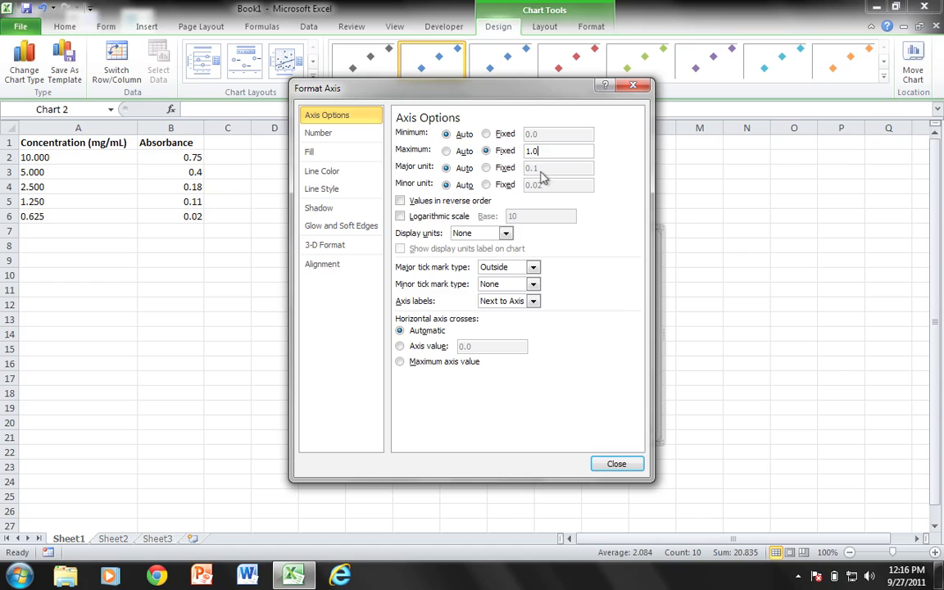
{"action": "mouse_move", "coordinate": [318, 133]}
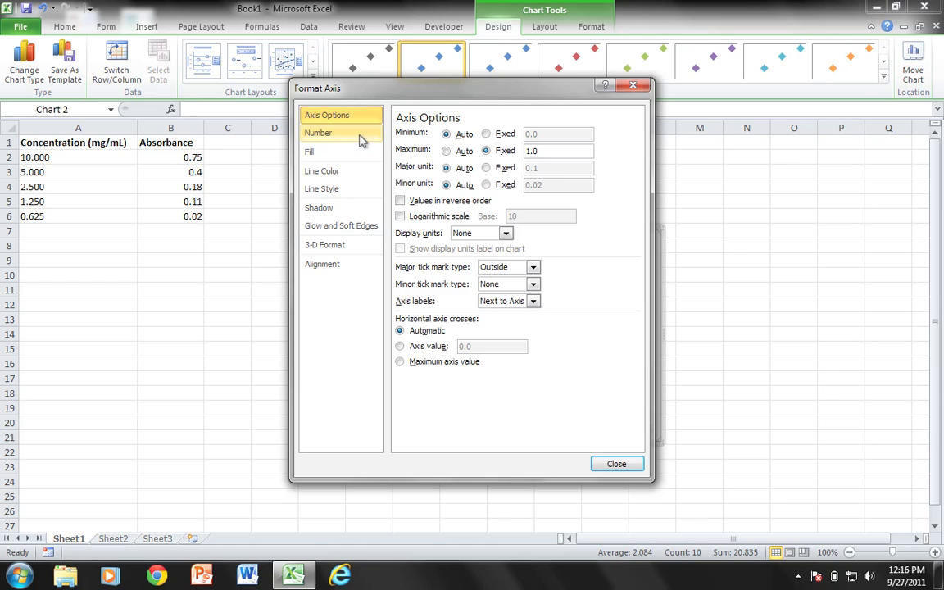
{"action": "left_click", "coordinate": [318, 133]}
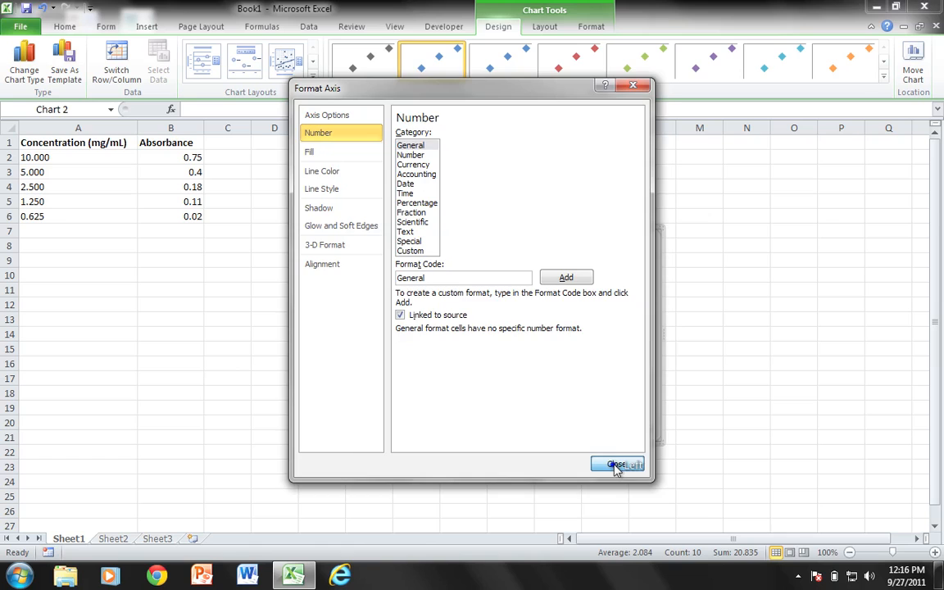
{"action": "left_click", "coordinate": [617, 464]}
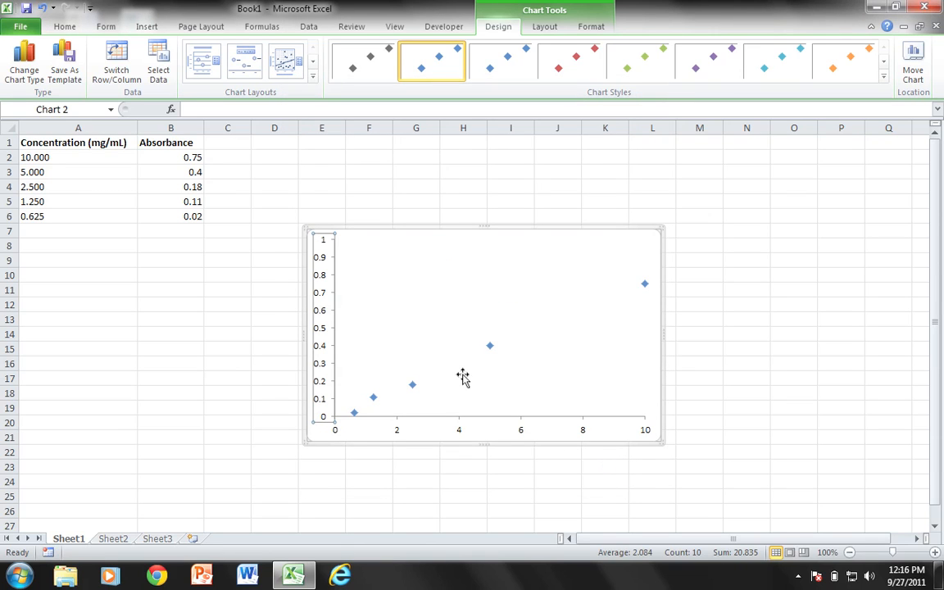
{"action": "mouse_move", "coordinate": [415, 444]}
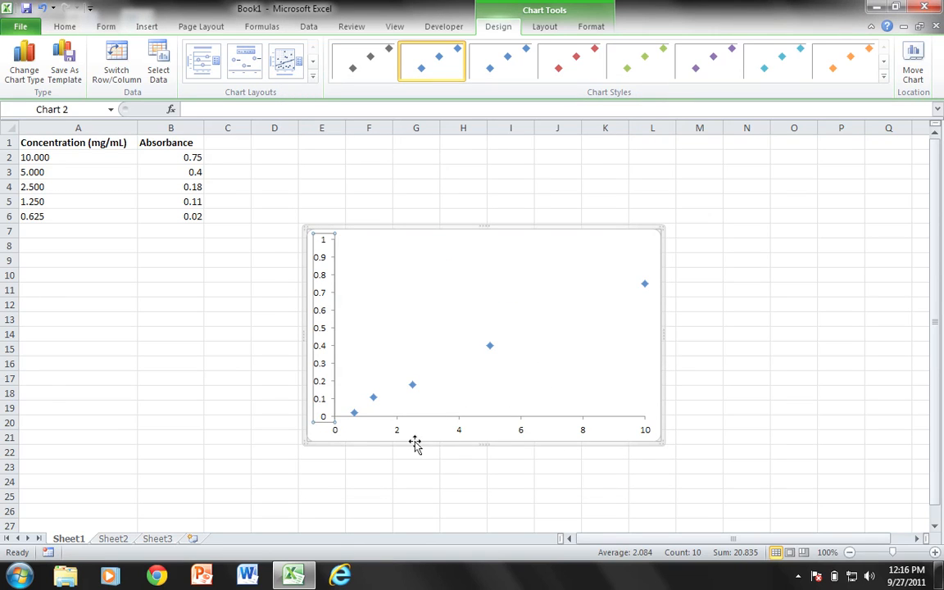
{"action": "left_click", "coordinate": [489, 345]}
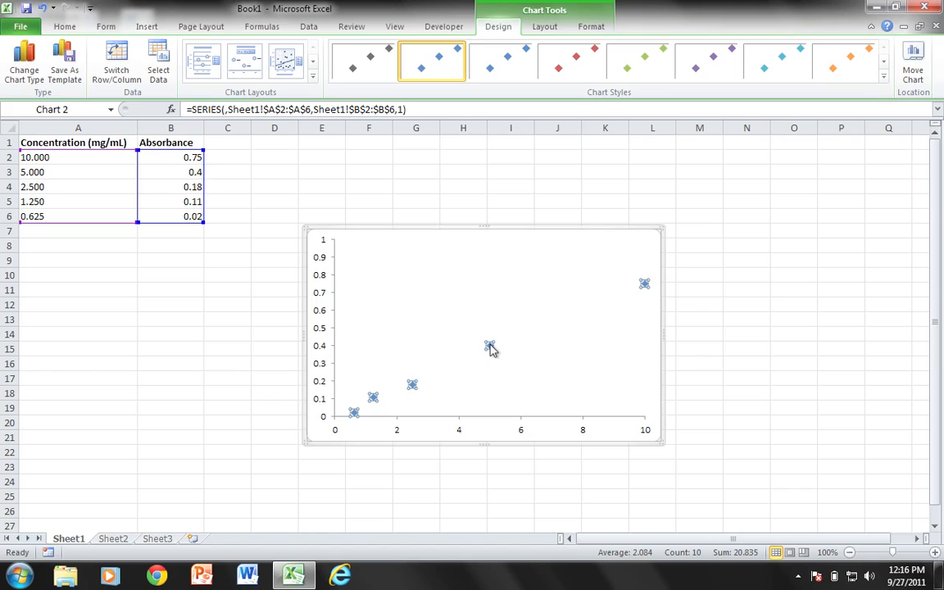
Add a linear trendline through the five absorbance data points
{"action": "left_click", "coordinate": [490, 345]}
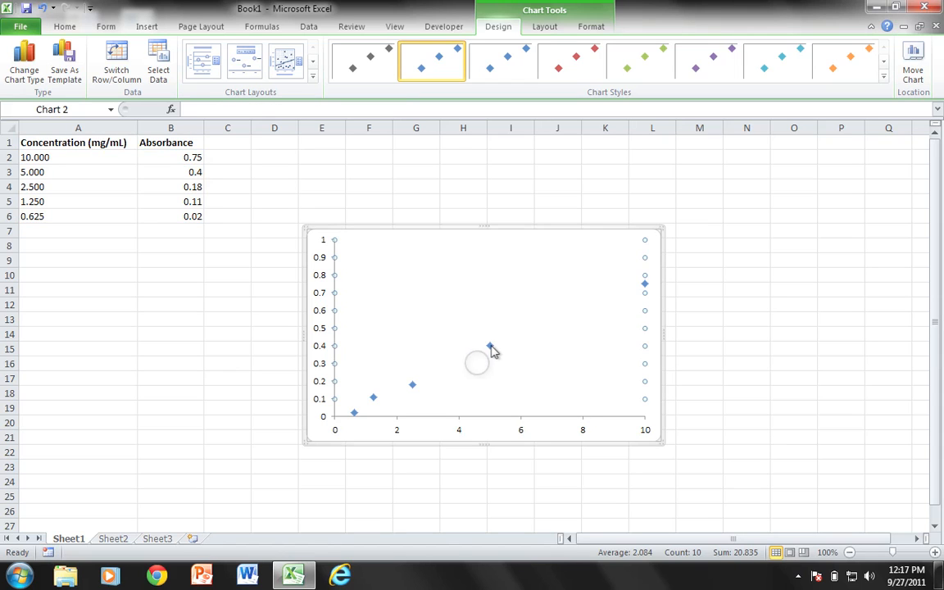
{"action": "right_click", "coordinate": [491, 345]}
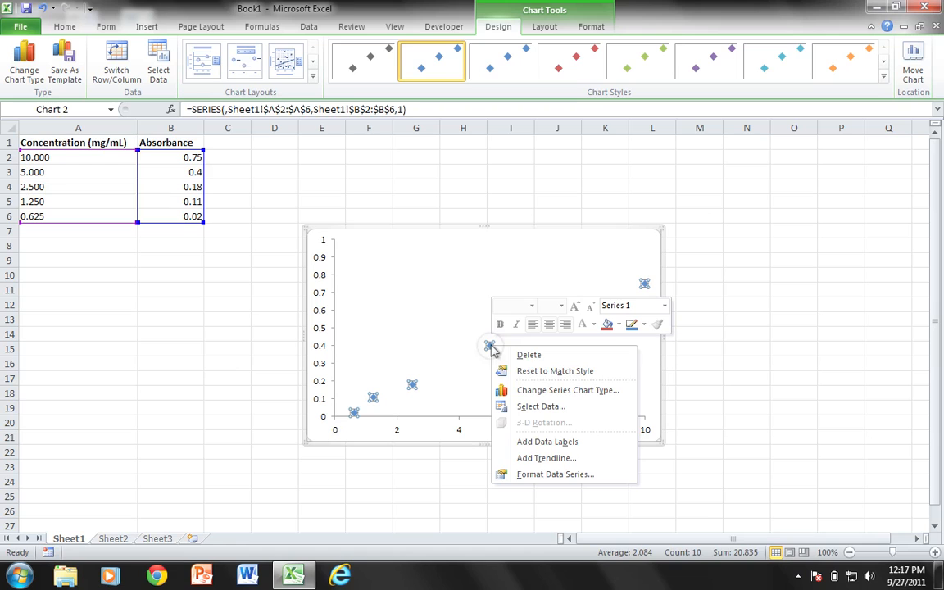
{"action": "left_click", "coordinate": [531, 461]}
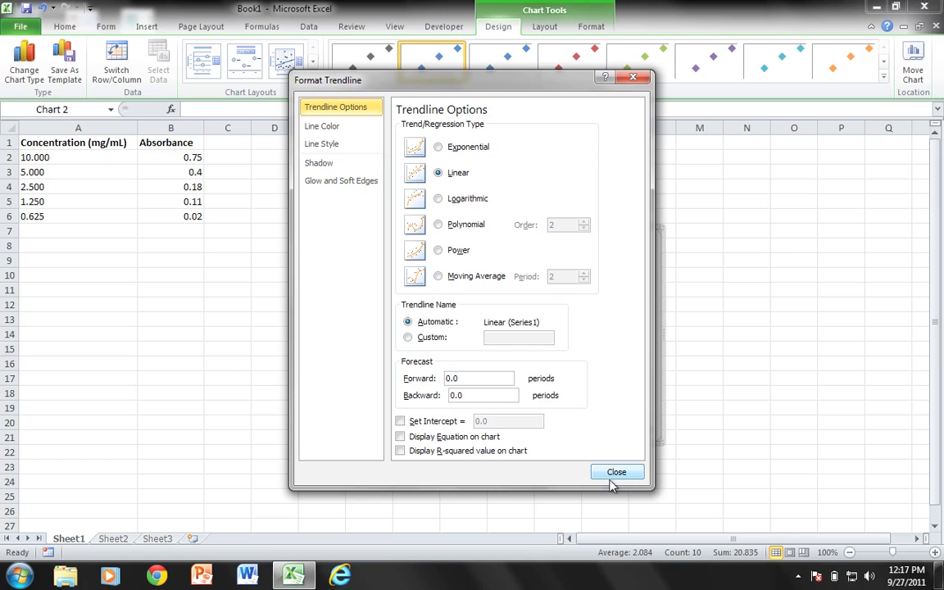
{"action": "left_click", "coordinate": [617, 471]}
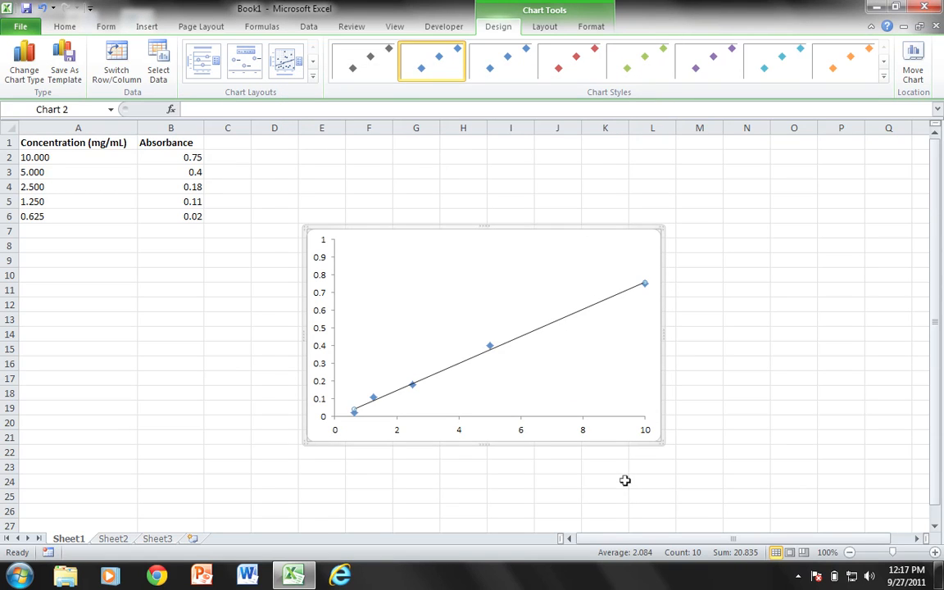
{"action": "mouse_move", "coordinate": [659, 446]}
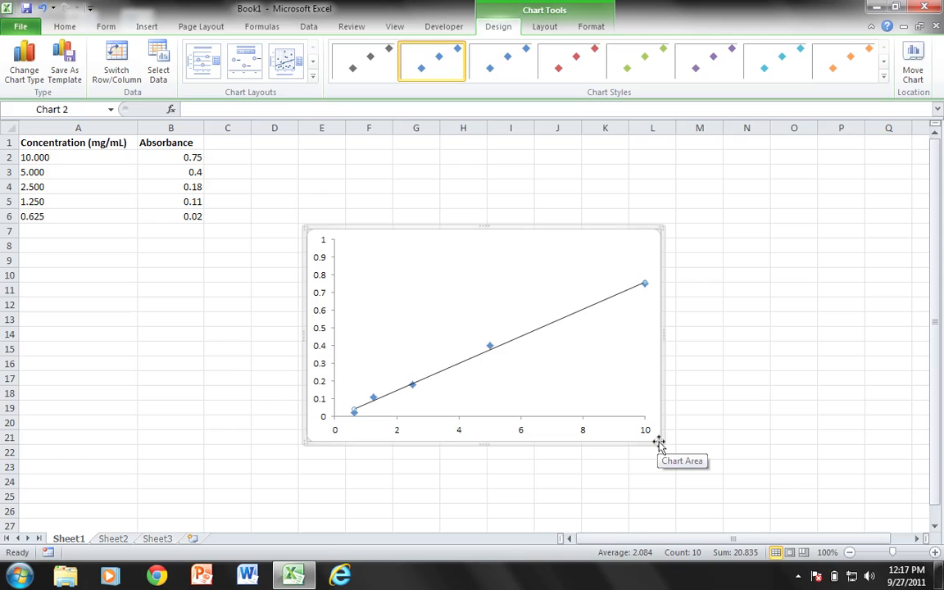
{"action": "mouse_move", "coordinate": [469, 413]}
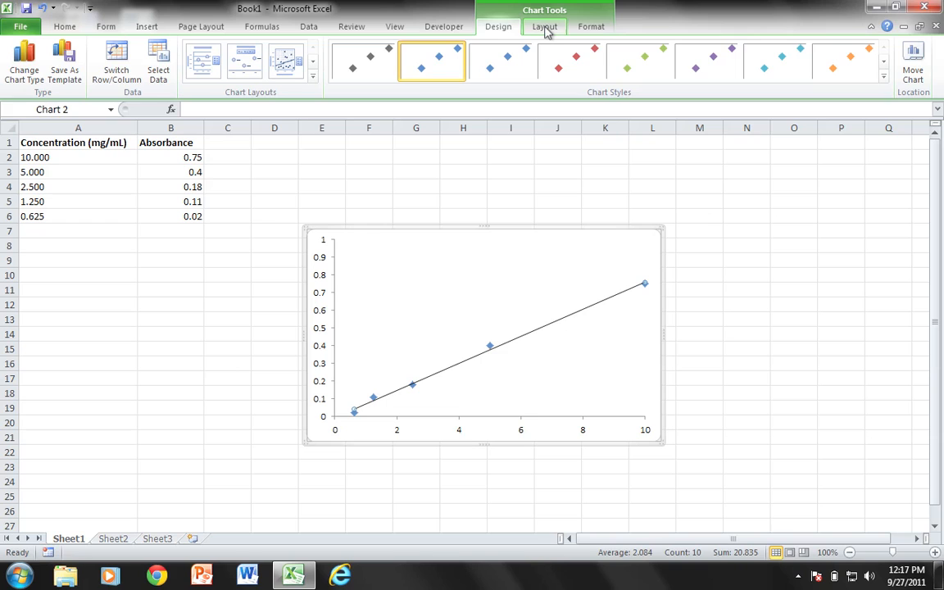
Title the horizontal axis 'Concentration (mg/mL)' below the axis
{"action": "left_click", "coordinate": [544, 26]}
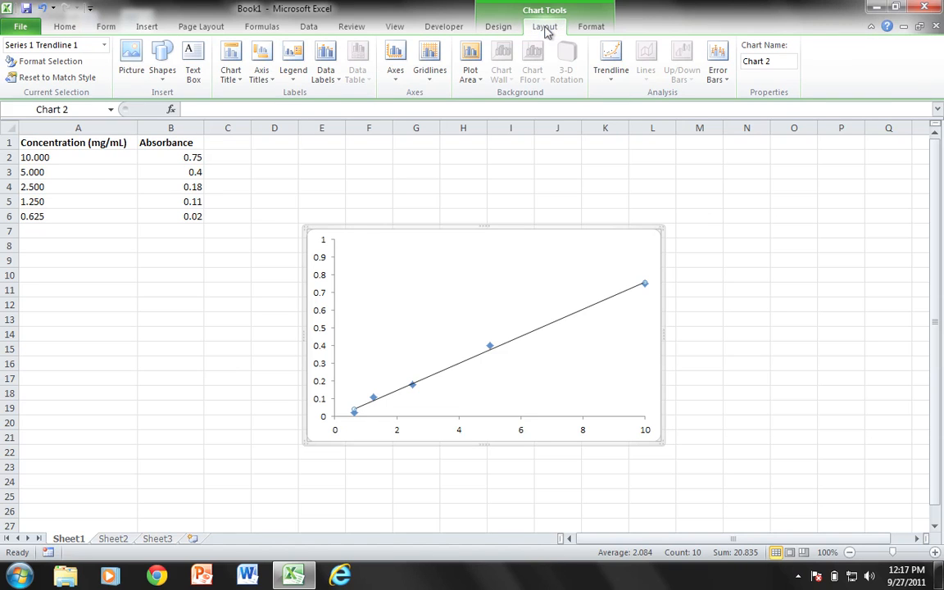
{"action": "left_click", "coordinate": [262, 61]}
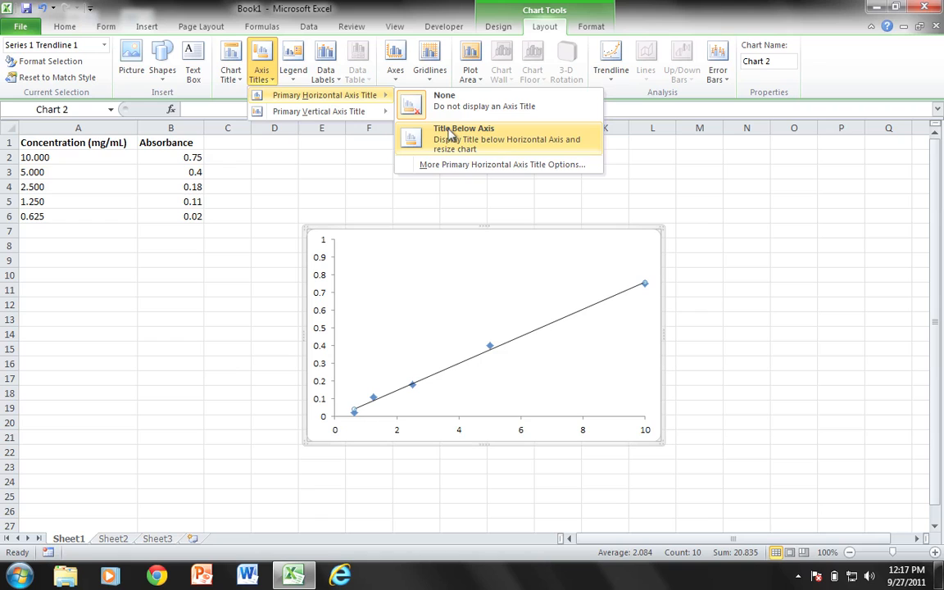
{"action": "left_click", "coordinate": [464, 137]}
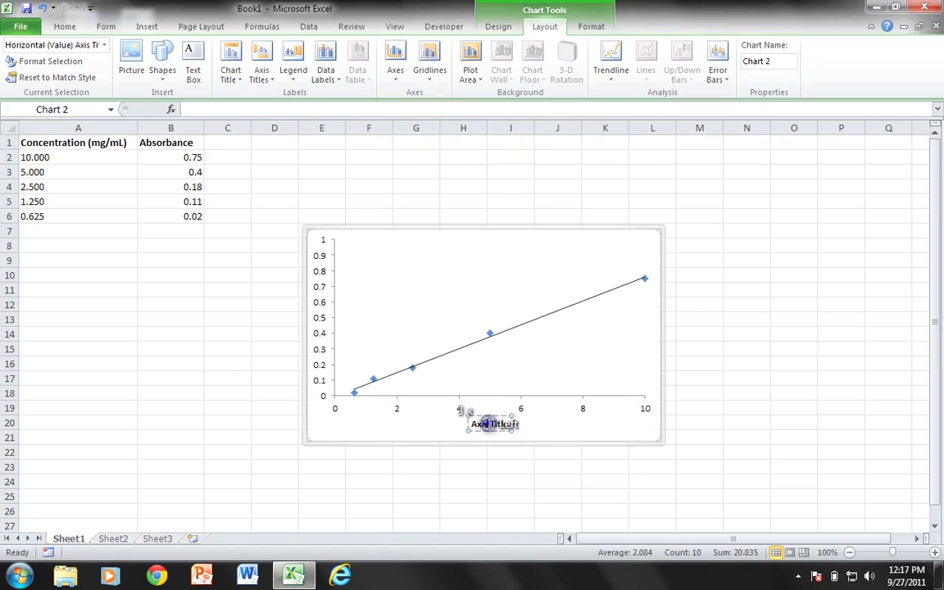
{"action": "type", "text": "Concentration (mg/mL"}
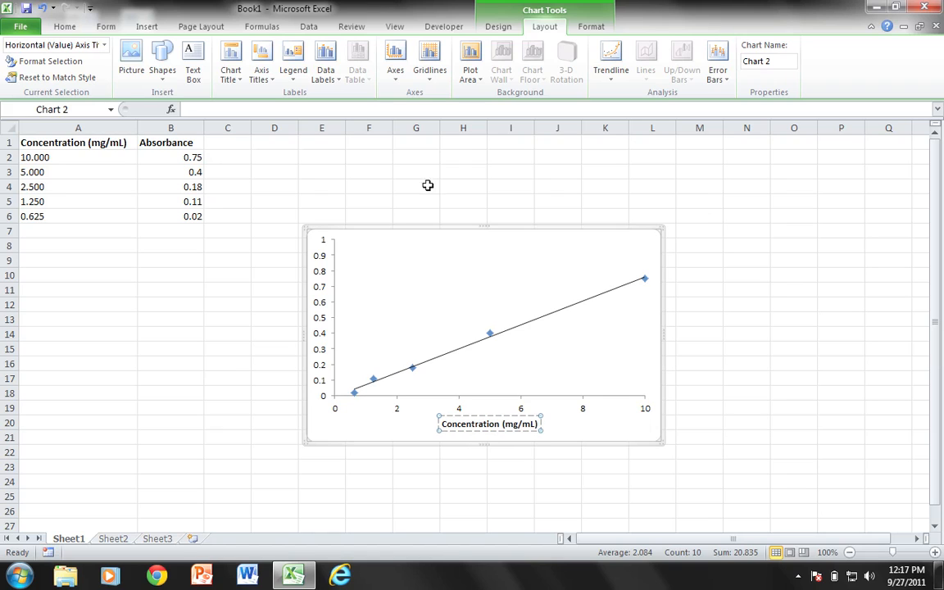
{"action": "left_click", "coordinate": [261, 62]}
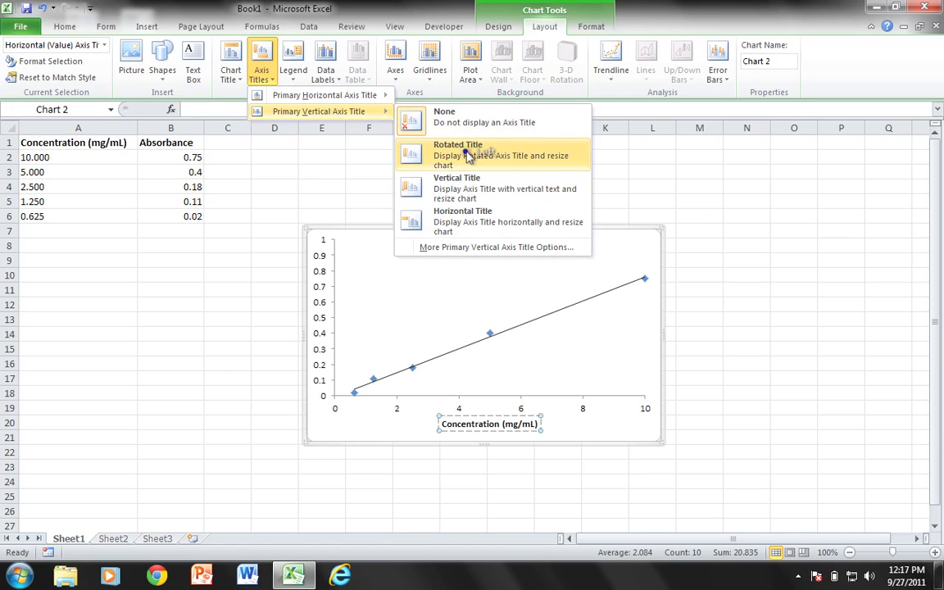
Add the rotated vertical axis title 'Absorbance' and a placeholder title above the chart
{"action": "left_click", "coordinate": [458, 154]}
{"action": "type", "text": "Absorbance"}
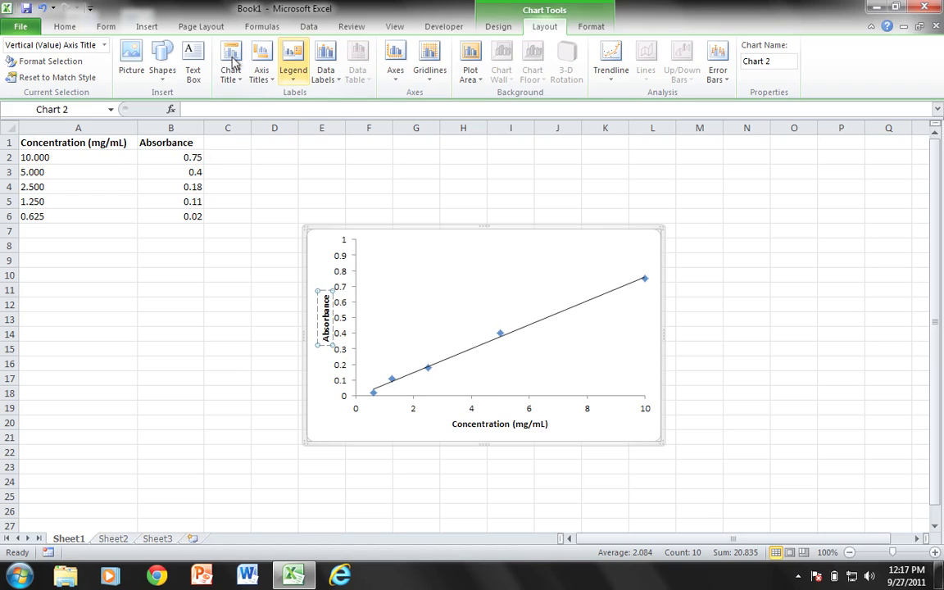
{"action": "left_click", "coordinate": [230, 62]}
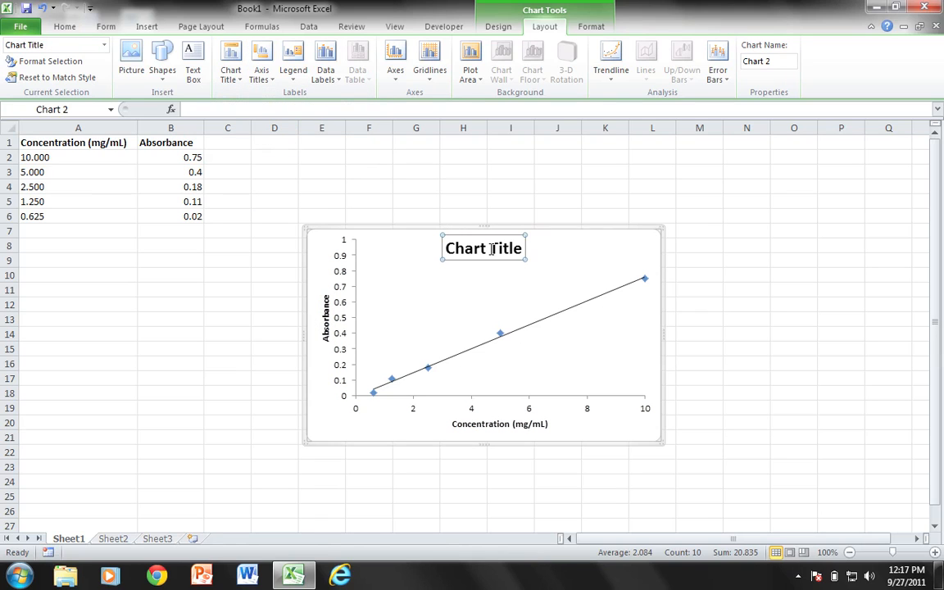
Replace the placeholder chart title with 'Standard Curve for Protein Standard'
{"action": "double_click", "coordinate": [483, 249]}
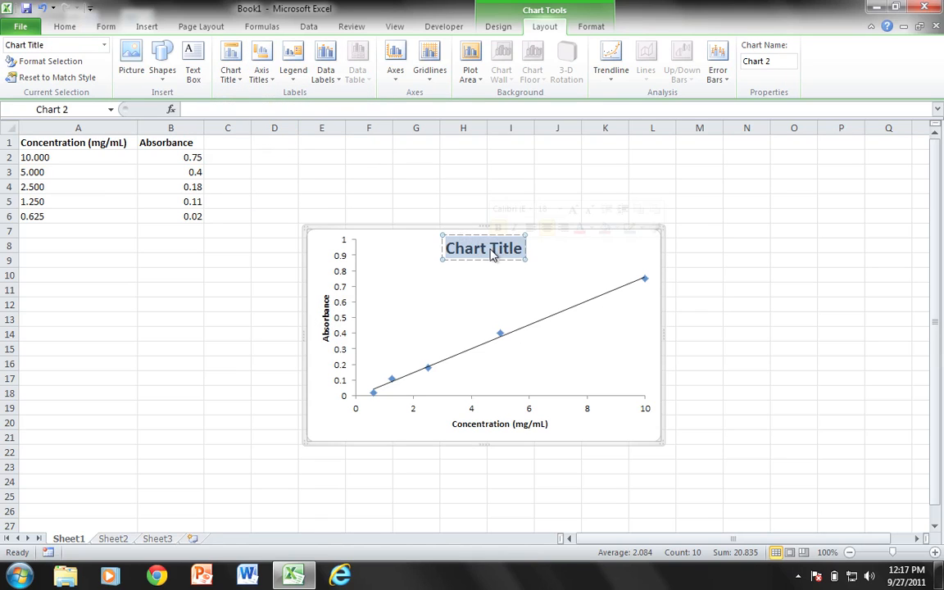
{"action": "type", "text": "Standard Cur"}
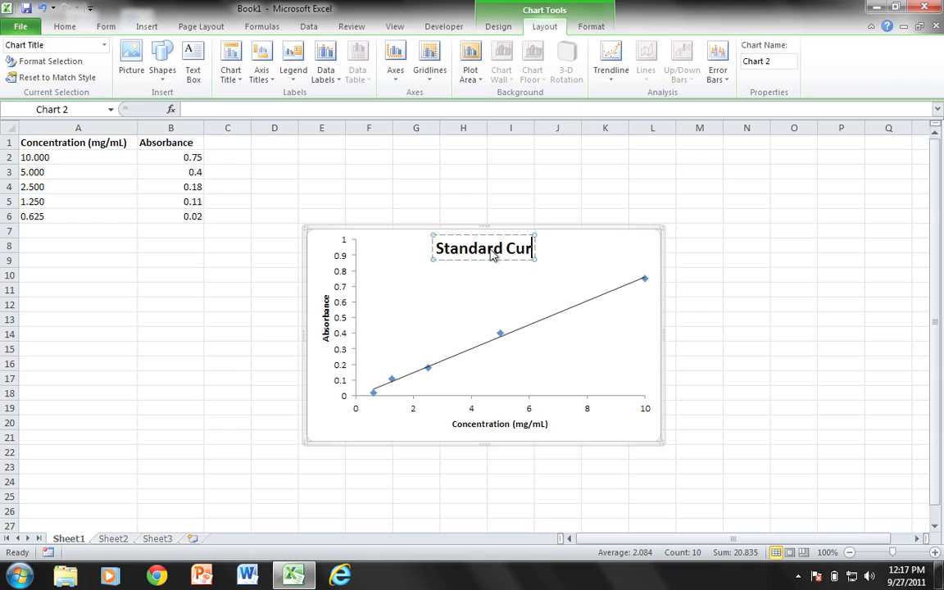
{"action": "type", "text": "ve for Pro"}
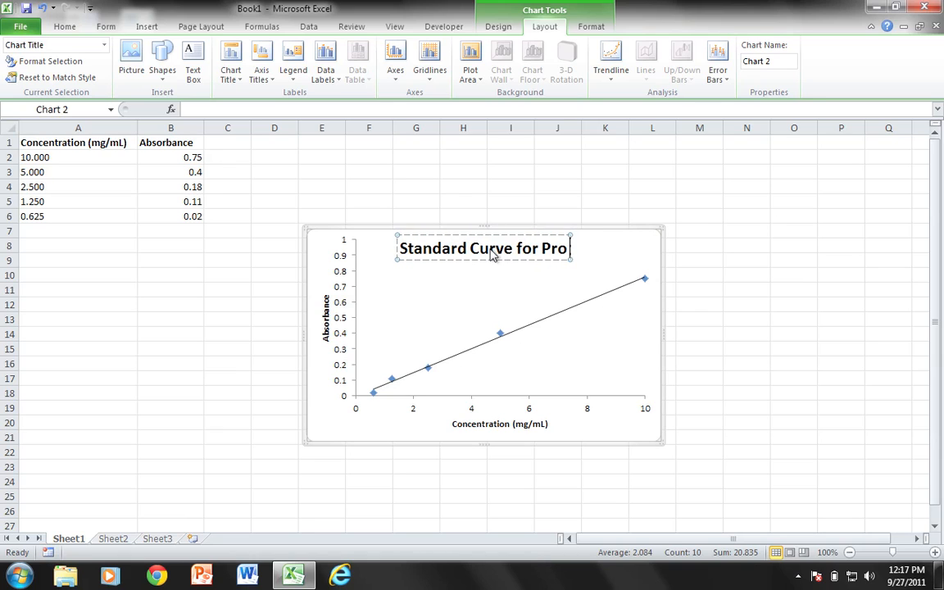
{"action": "type", "text": "tein Standard"}
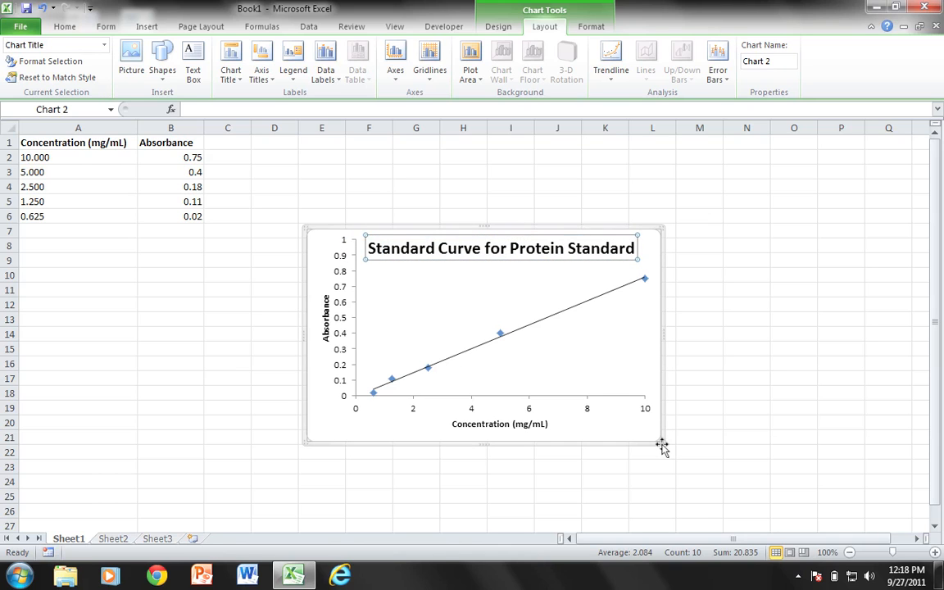
Enlarge the titled chart to stretch to about column N and row 26
{"action": "left_click", "coordinate": [661, 445]}
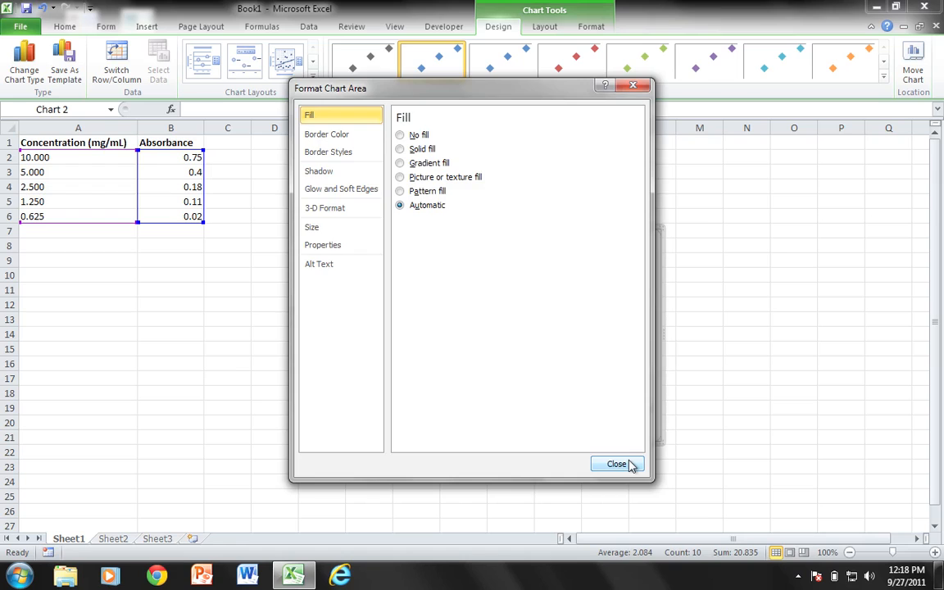
{"action": "left_click", "coordinate": [617, 463]}
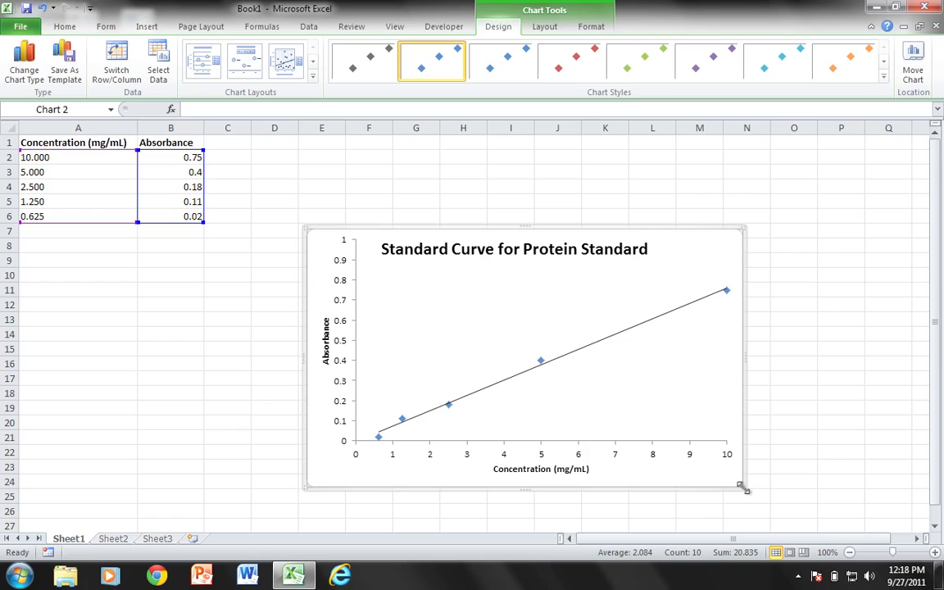
{"action": "mouse_move", "coordinate": [826, 463]}
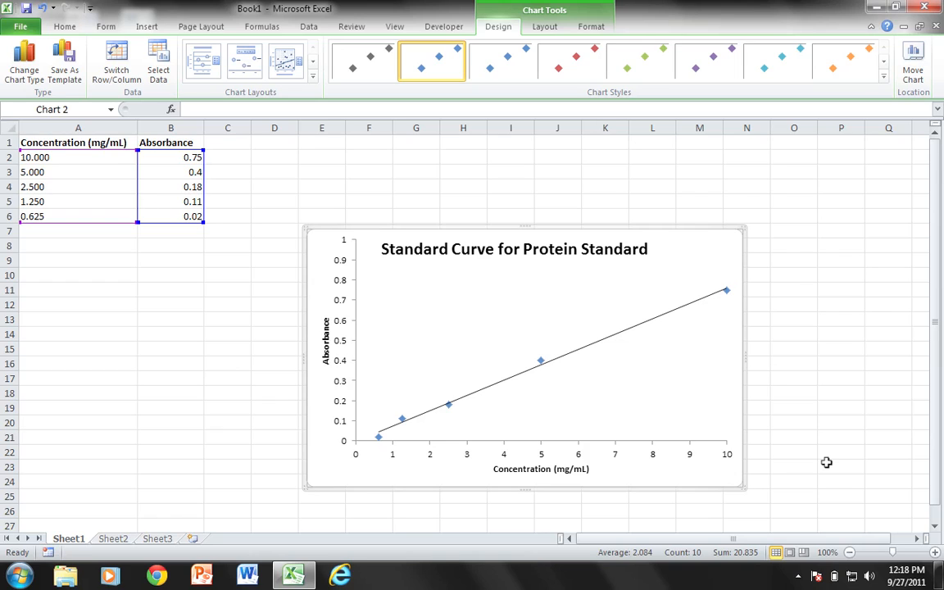
{"action": "mouse_move", "coordinate": [733, 403]}
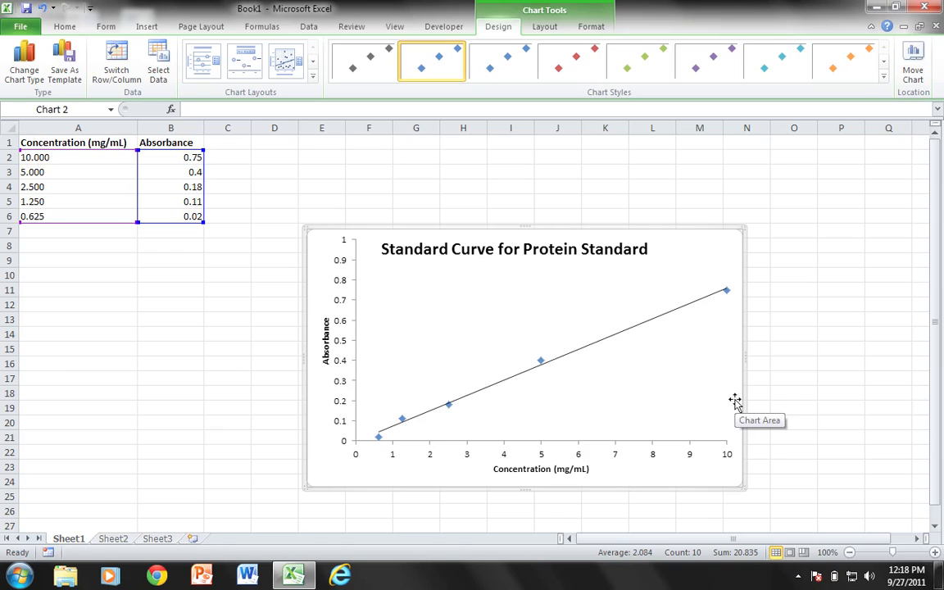
{"action": "mouse_move", "coordinate": [768, 390]}
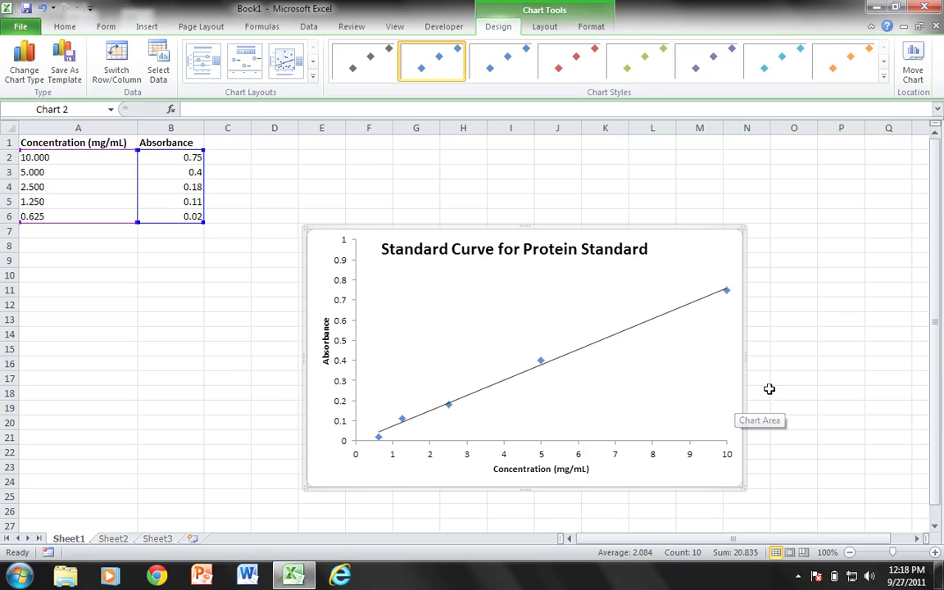
{"action": "mouse_move", "coordinate": [808, 390]}
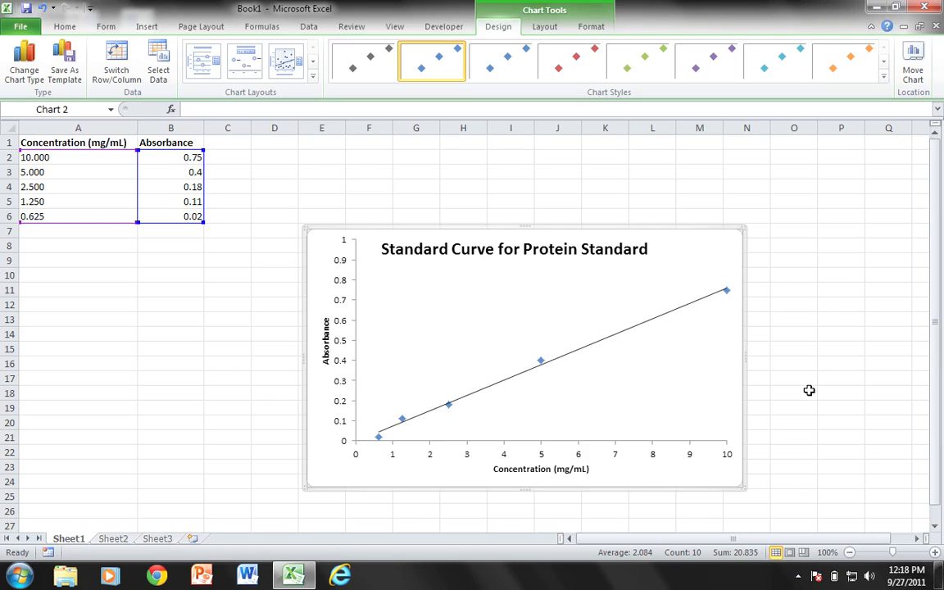